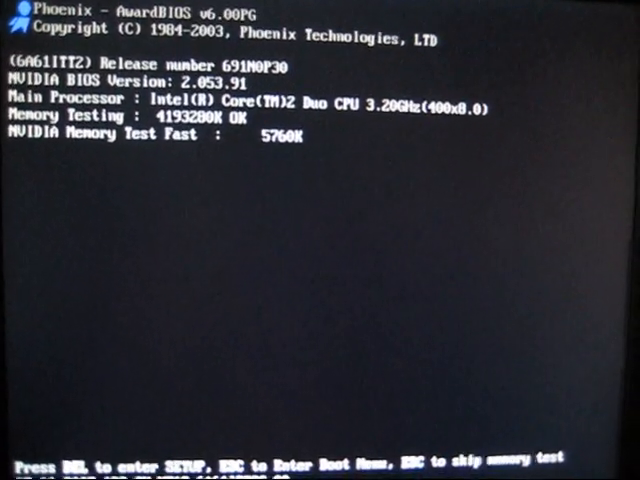
# - Enter the CMOS Setup Utility from the POST screen with Delete before boot continues
pyautogui.press('Delete')
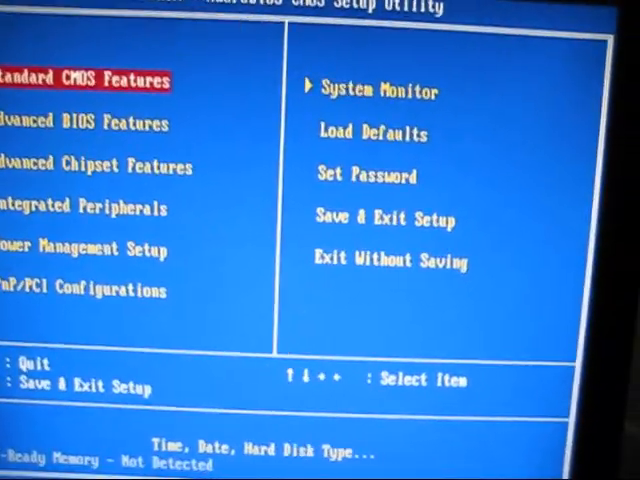